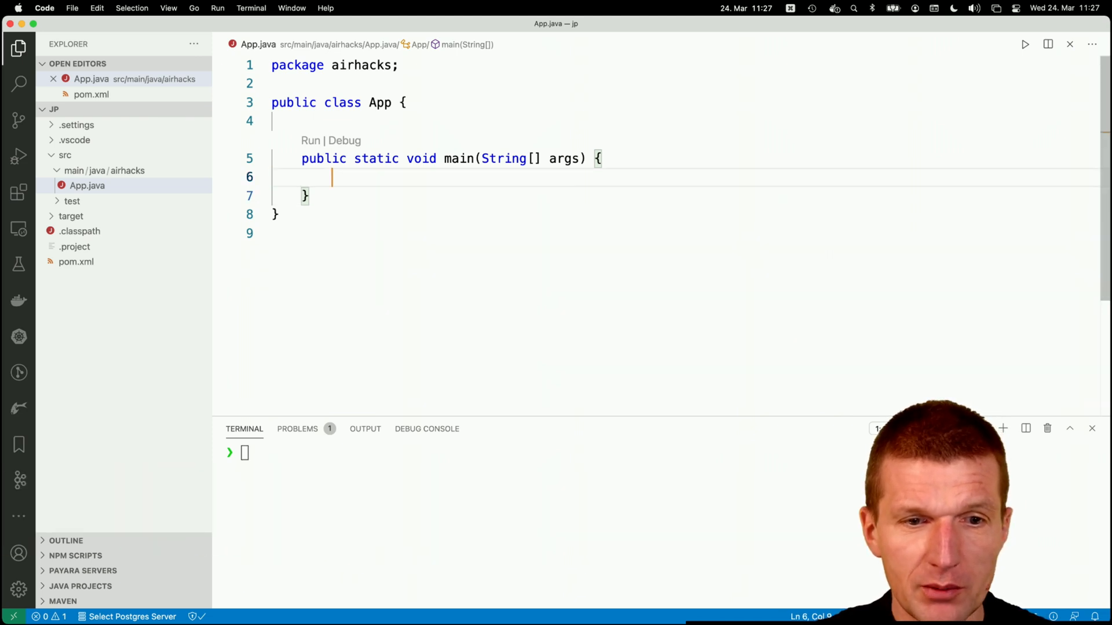
Make App.java's main method print "hello, jpackage".
text(sy)
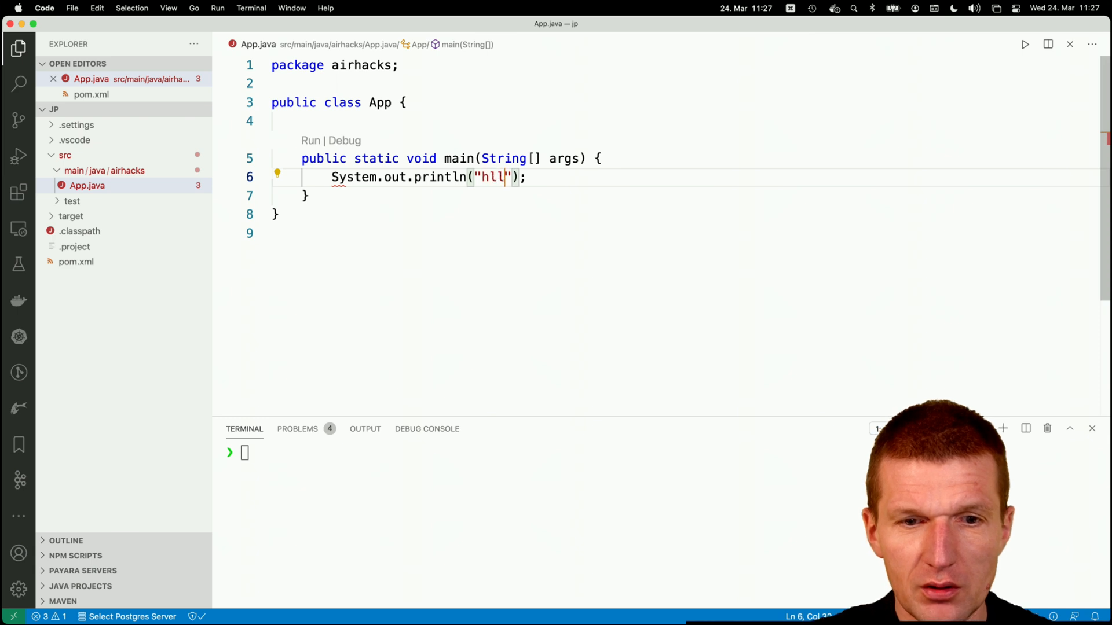
text(ello, j)
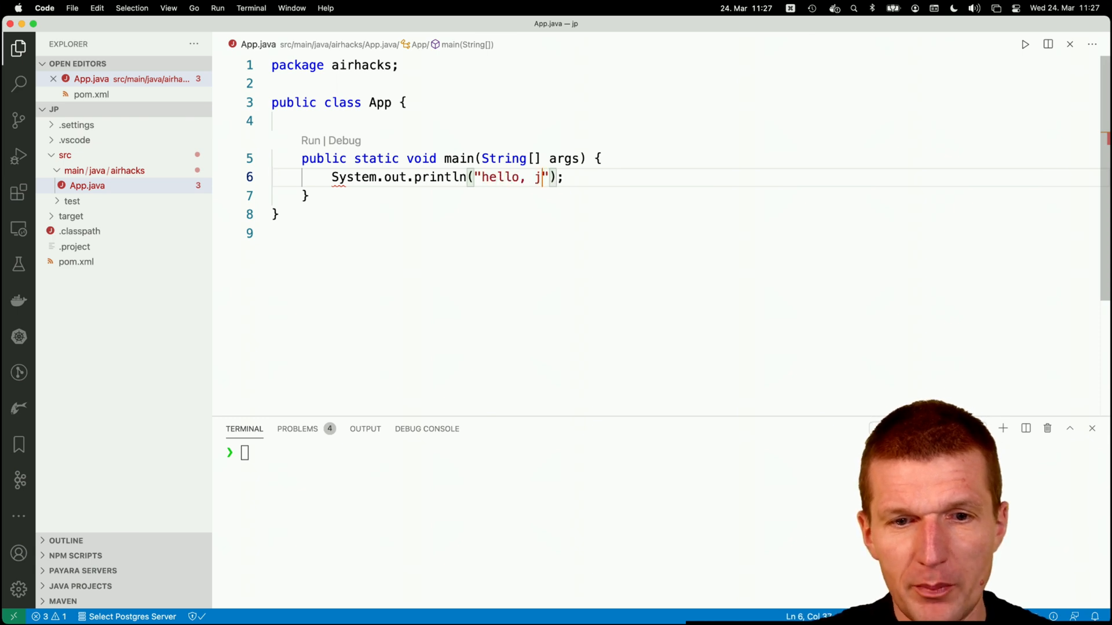
text(package)
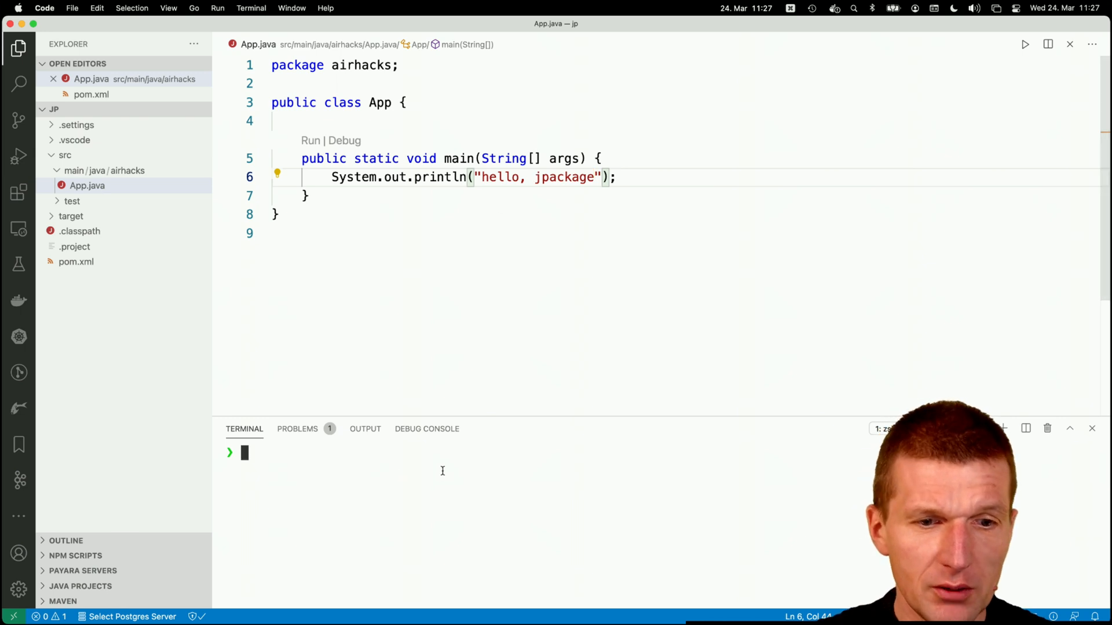
Check the installed versions with java -version and jpackage --version in the terminal.
text(java -)
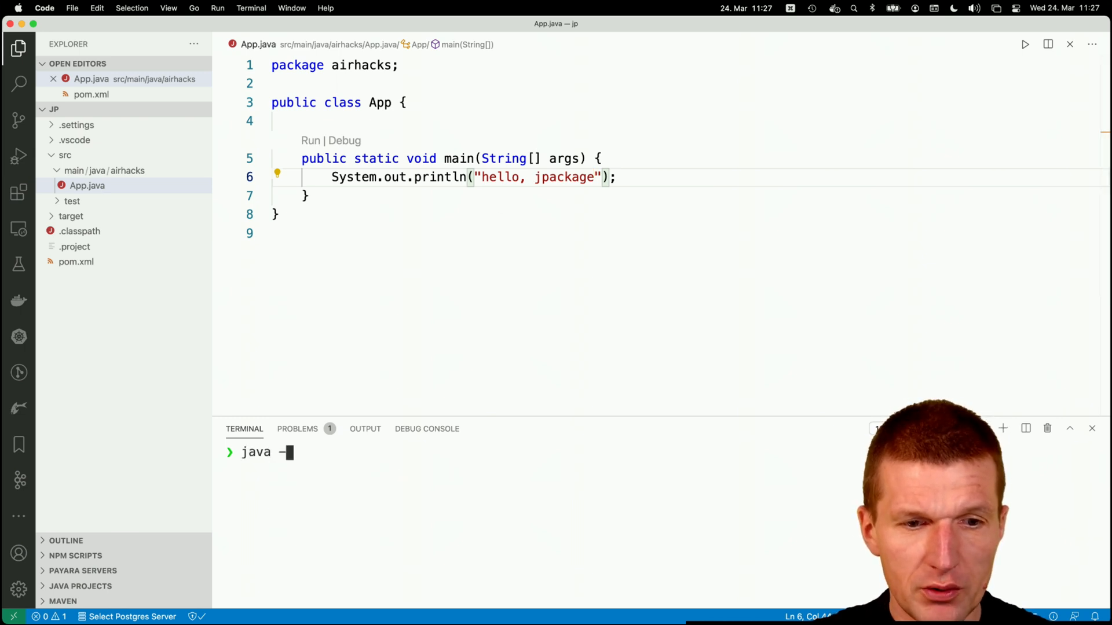
text(version)
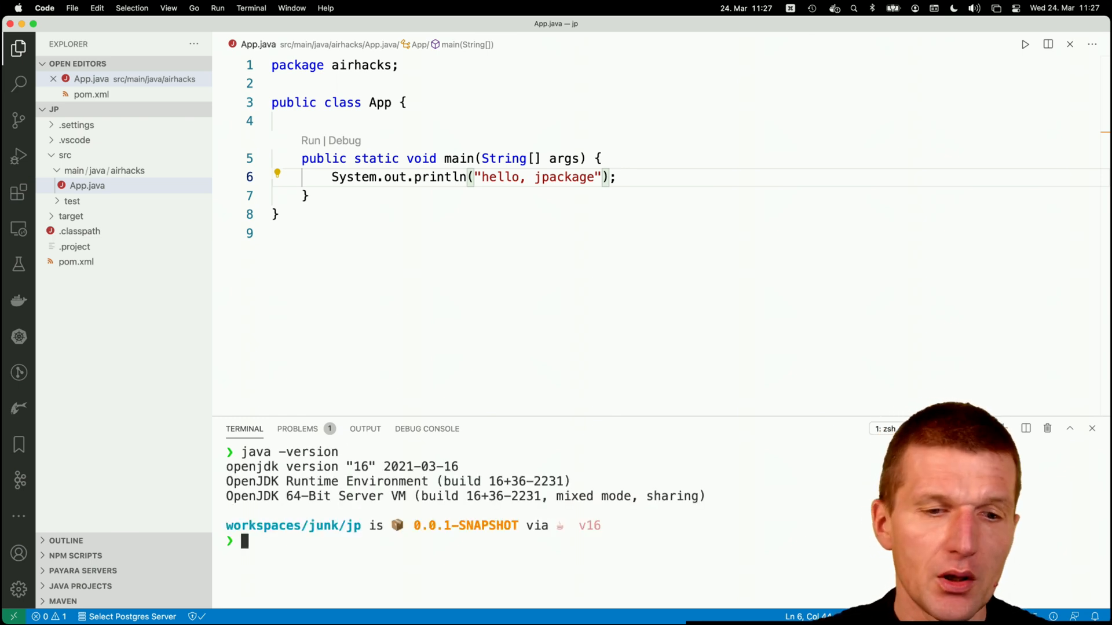
text(jpackage -)
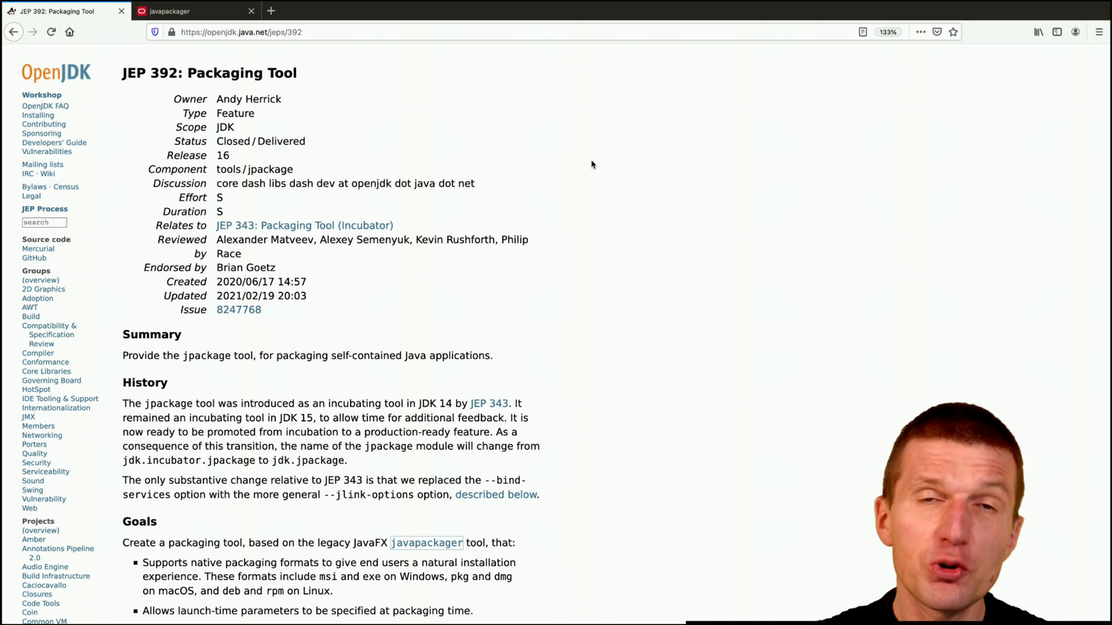
View the legacy javapackager documentation, then return to the JEP 392 Packaging Tool page.
click(191, 11)
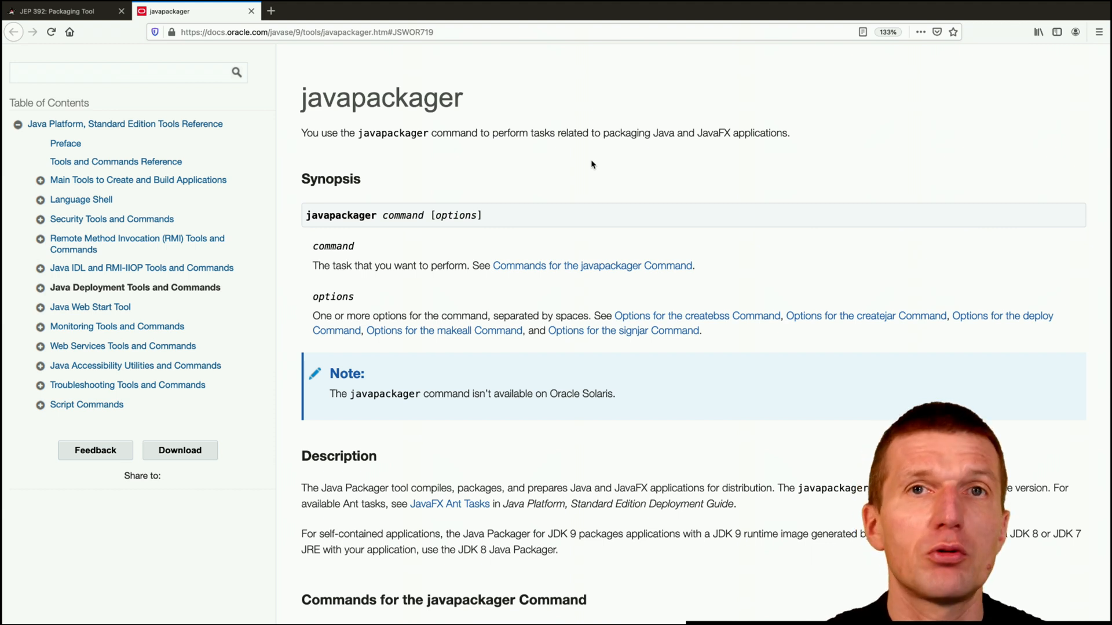
click(64, 10)
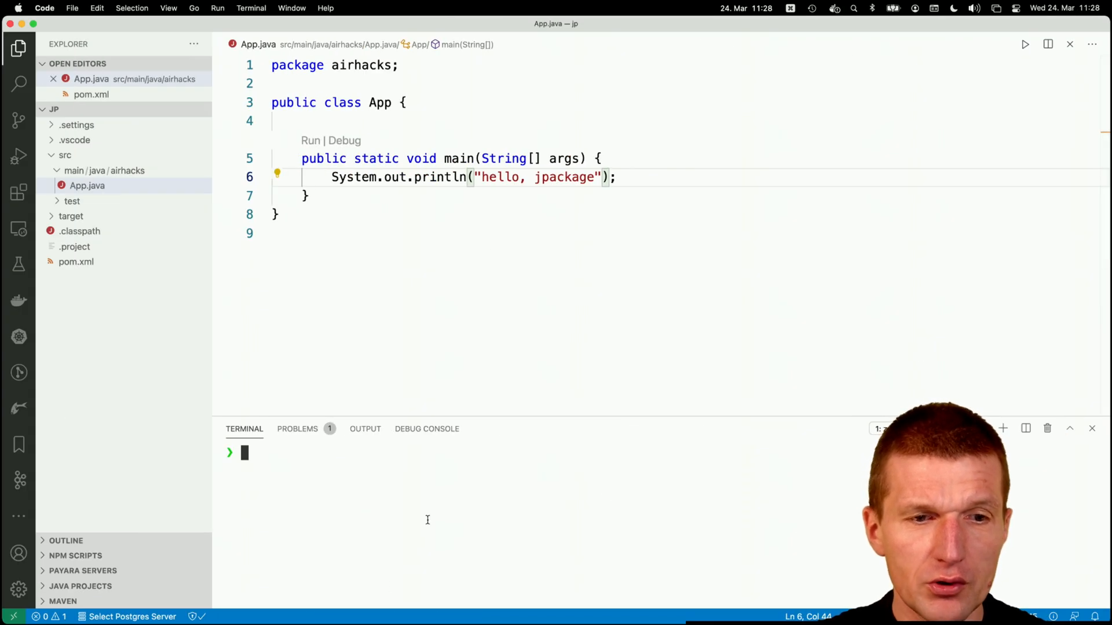
Review pom.xml and build target/javaapp.jar with mvn package.
click(77, 262)
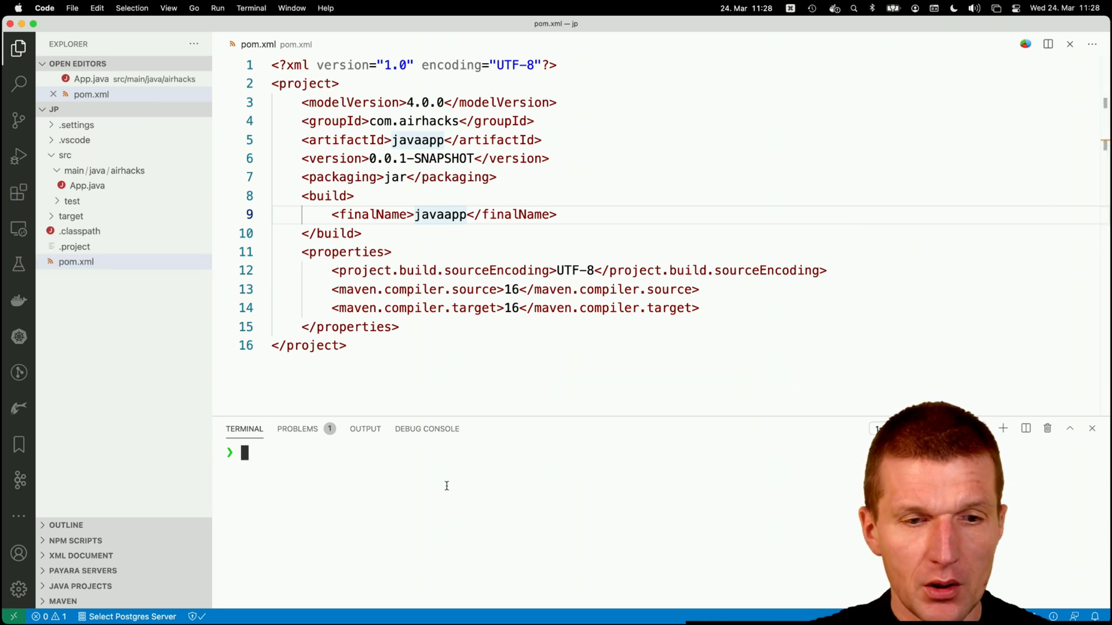
text(mvn)
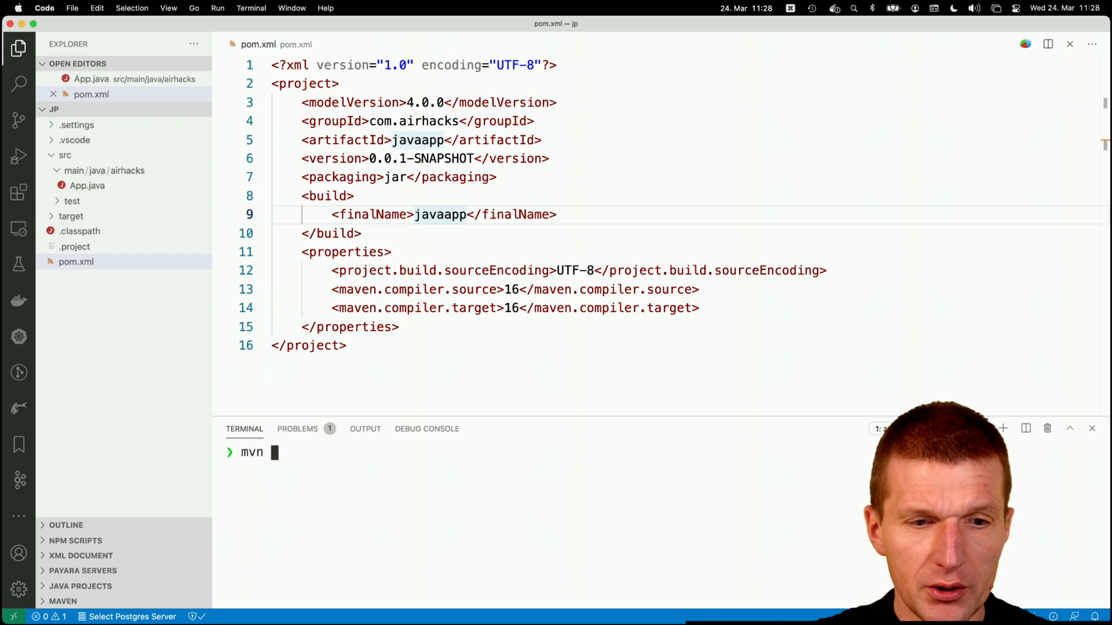
text(ma)
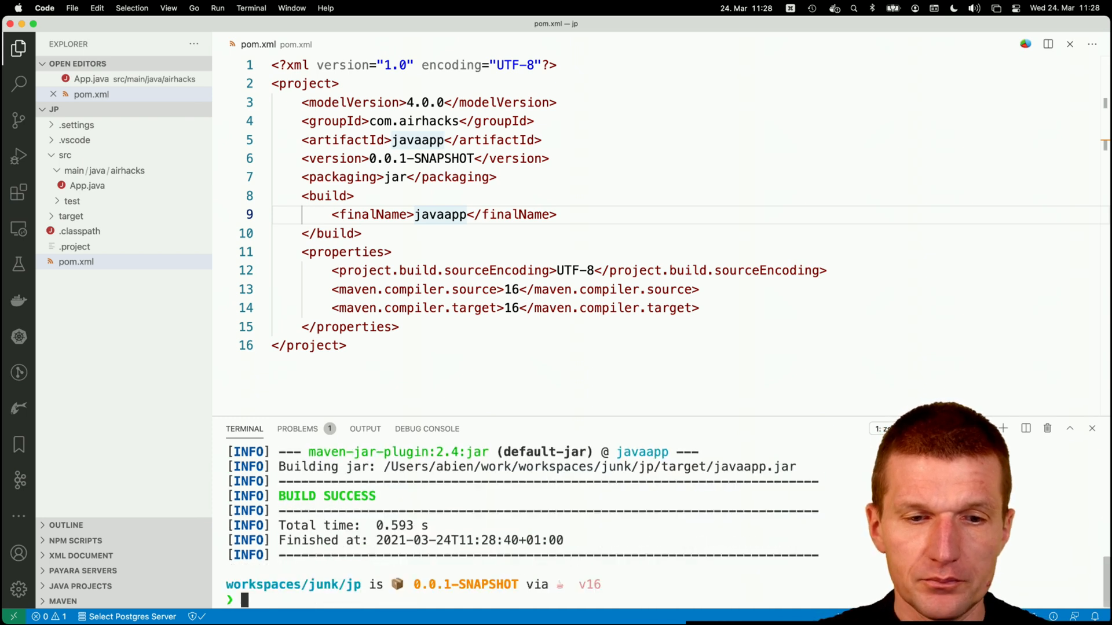
Run the built jar with java -jar target/javaapp.jar.
text(java -)
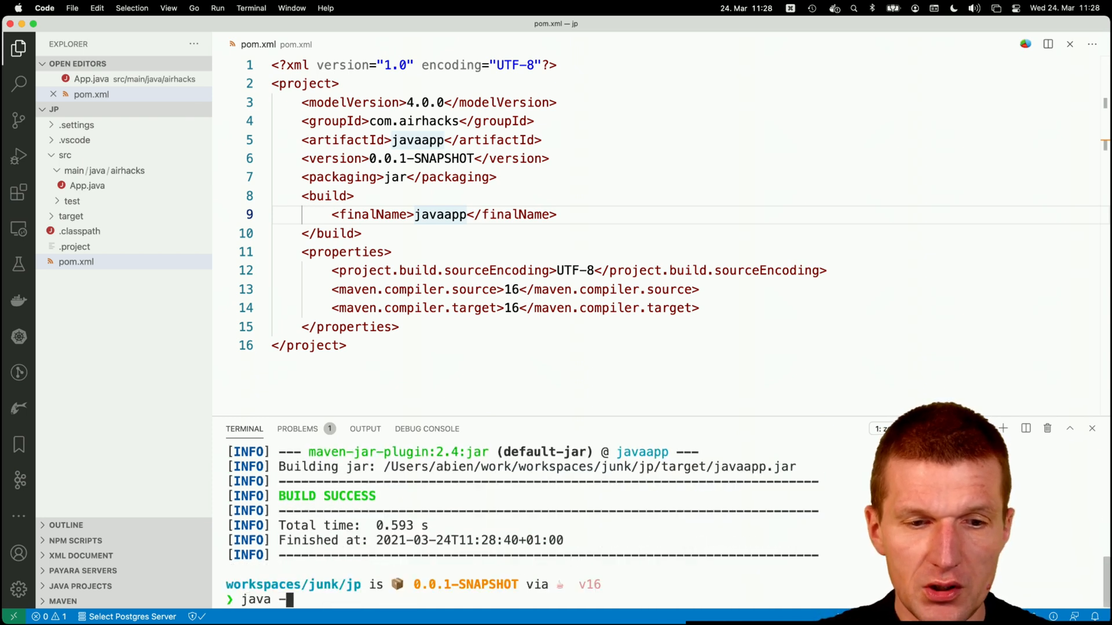
text(jar target/)
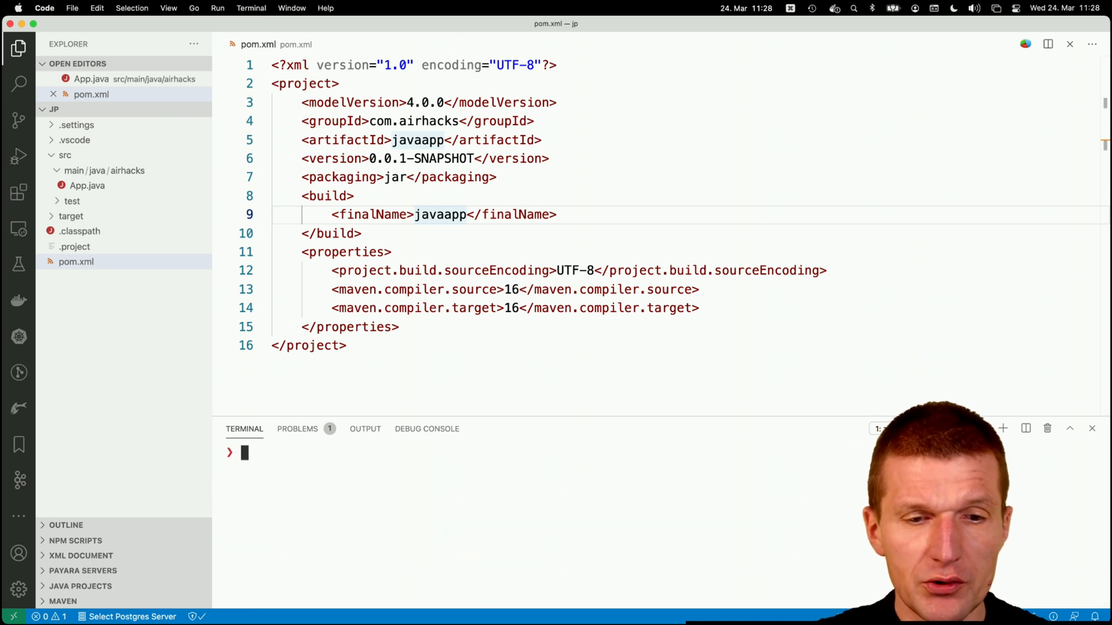
Start a verbose jpackage command named javaaapp taking its input from target.
text(jpackage --verbose)
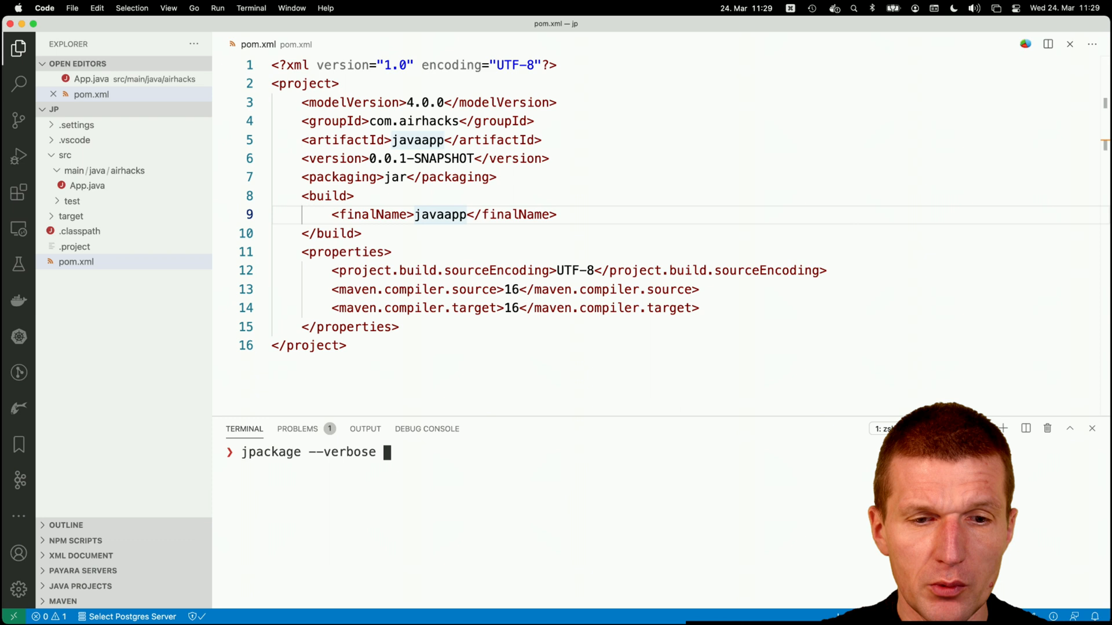
text(--name)
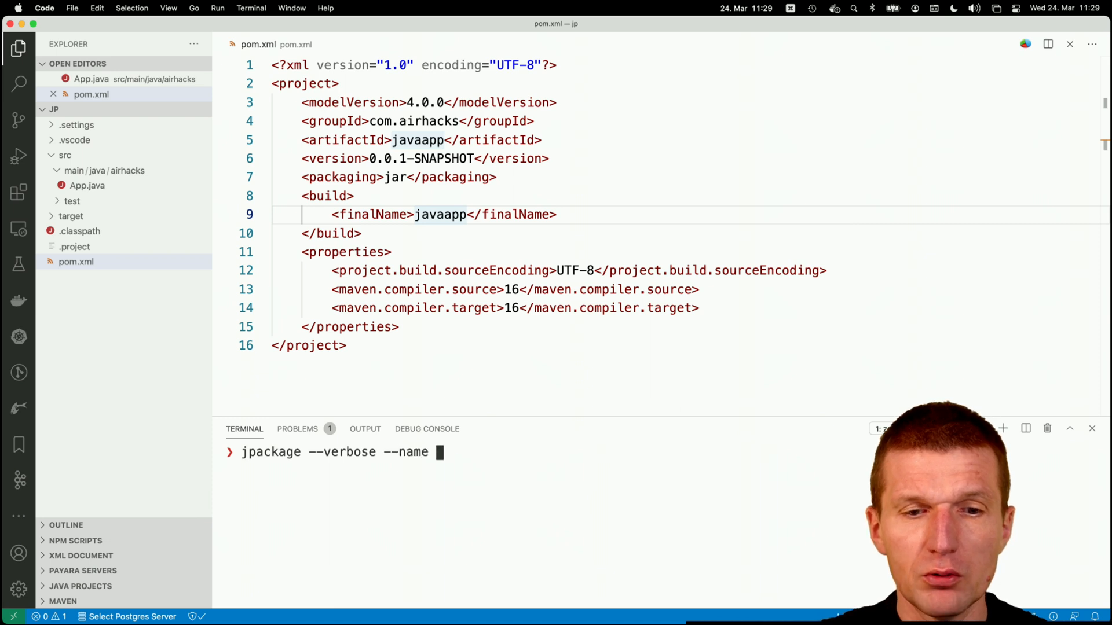
text(javaaa)
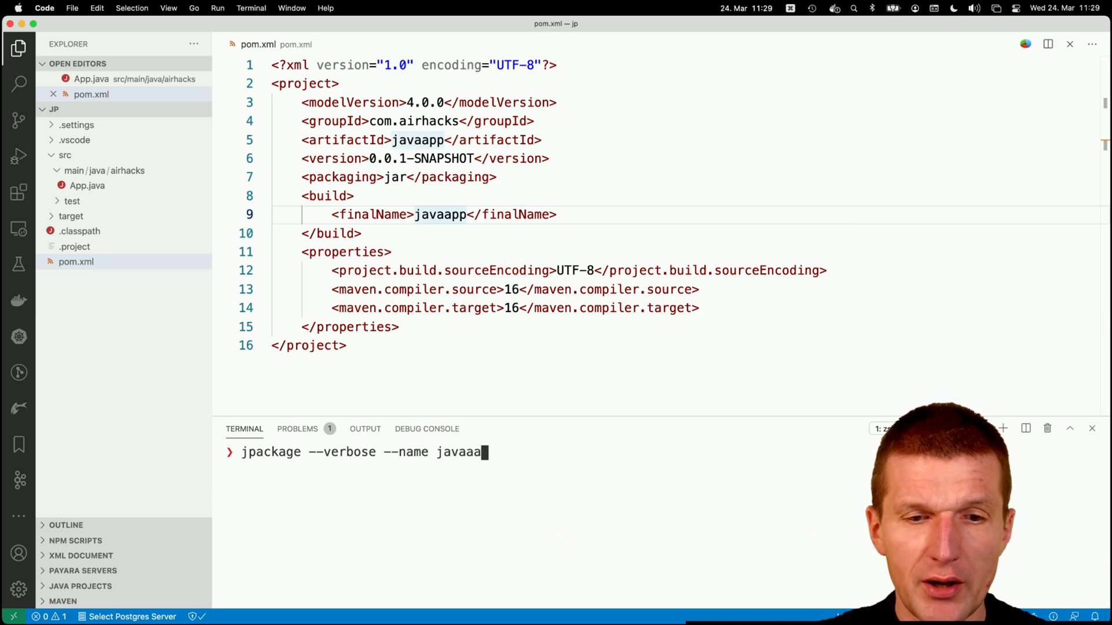
text(pp)
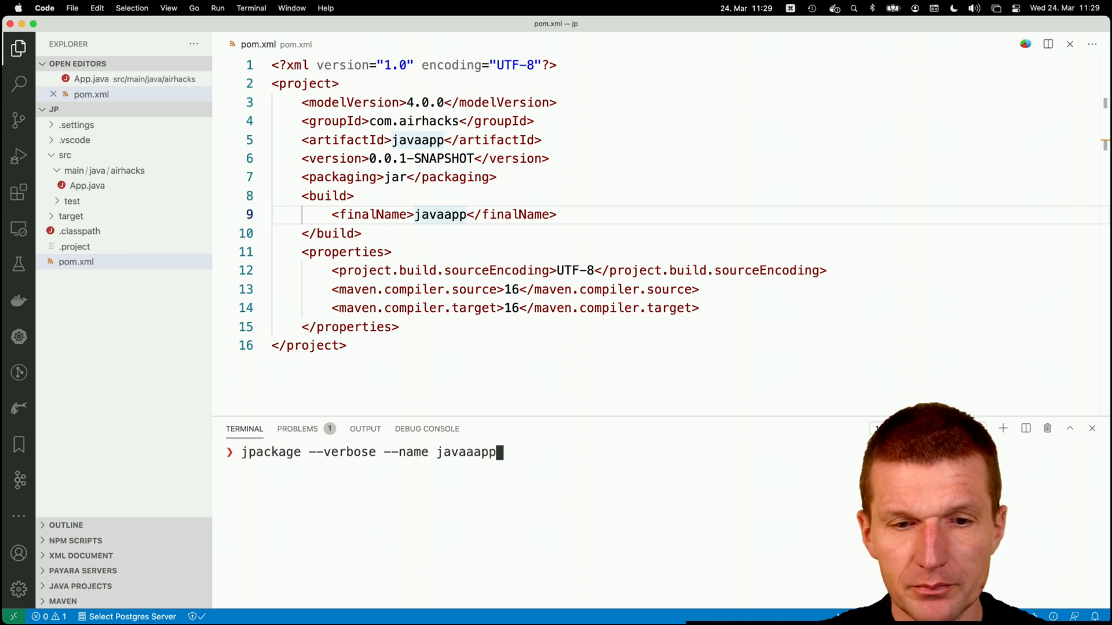
text(--)
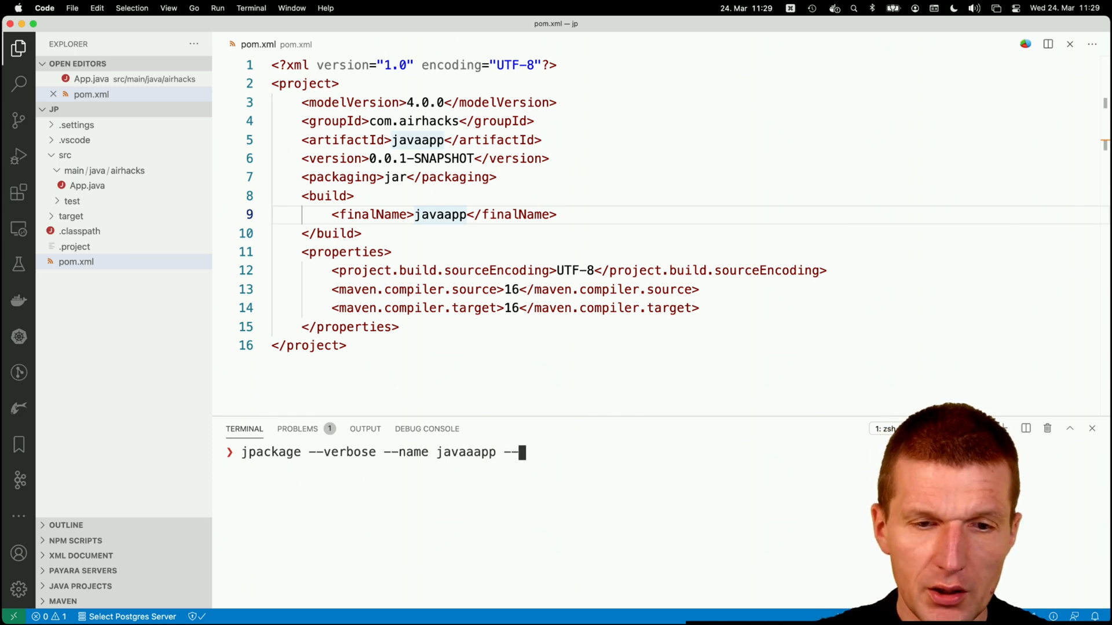
text(input target --mai)
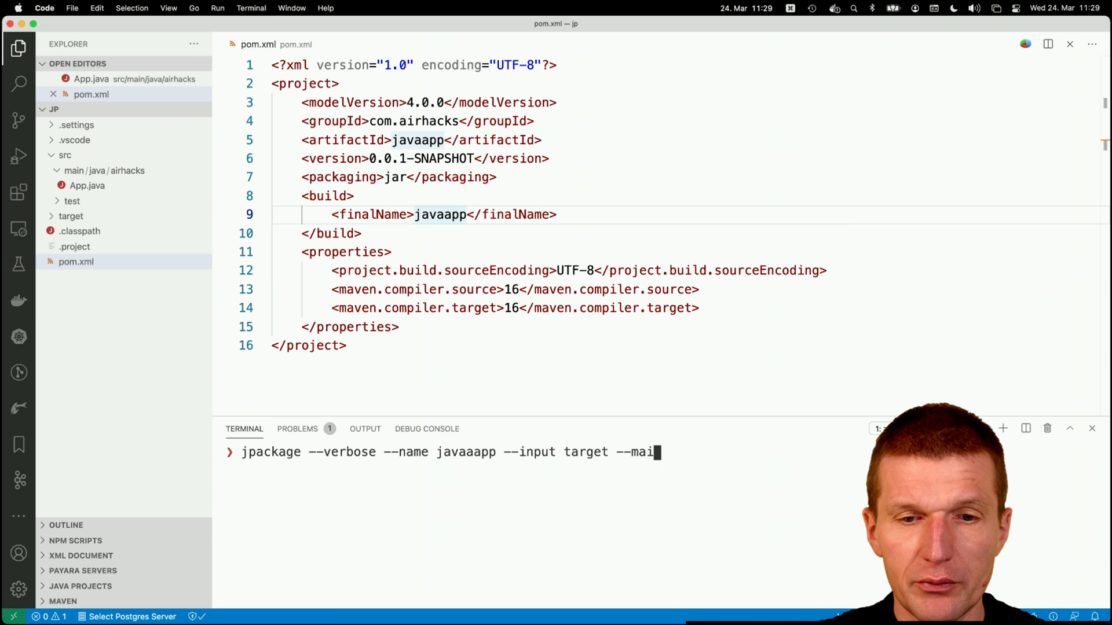
Add --main-jar javaapp.jar and --main-class, checking App.java for the class name airhacks.App.
text(n-jar java)
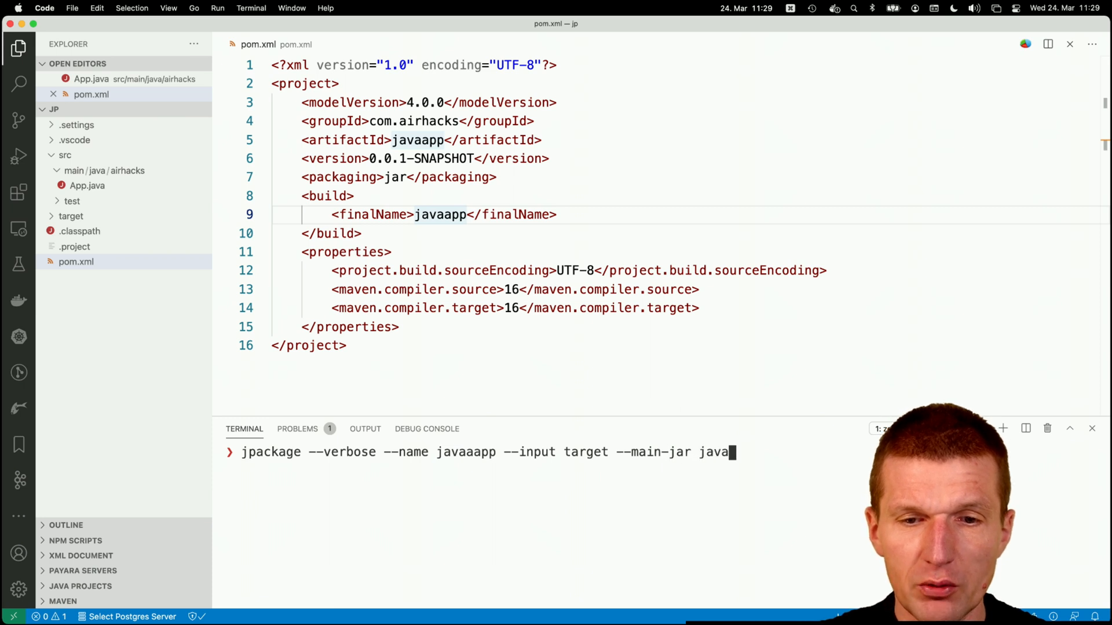
text(app)
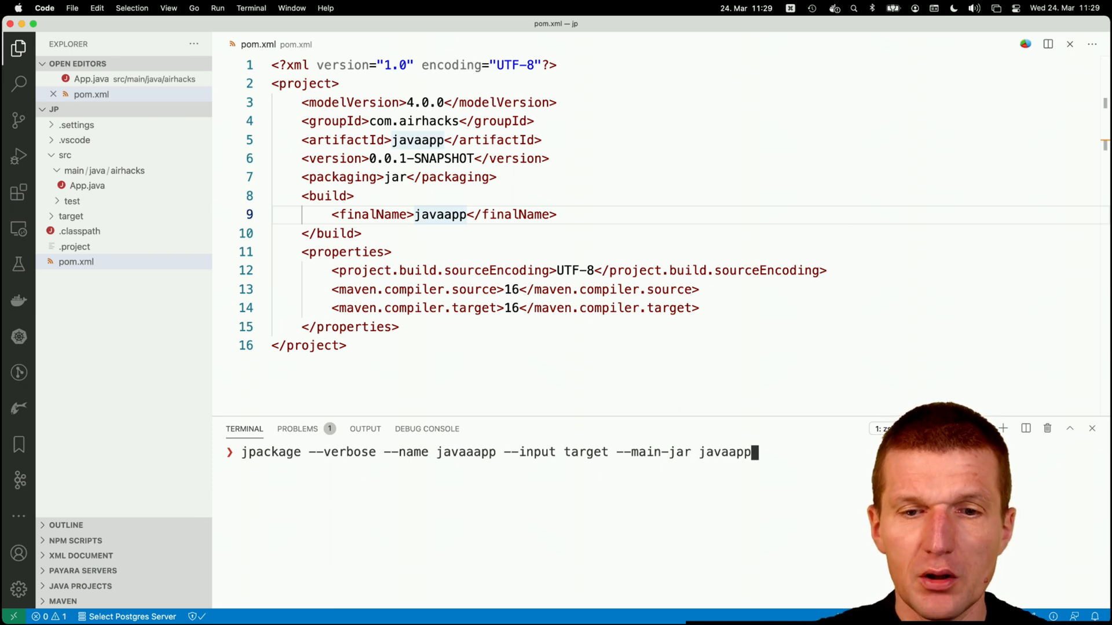
text(.jar)
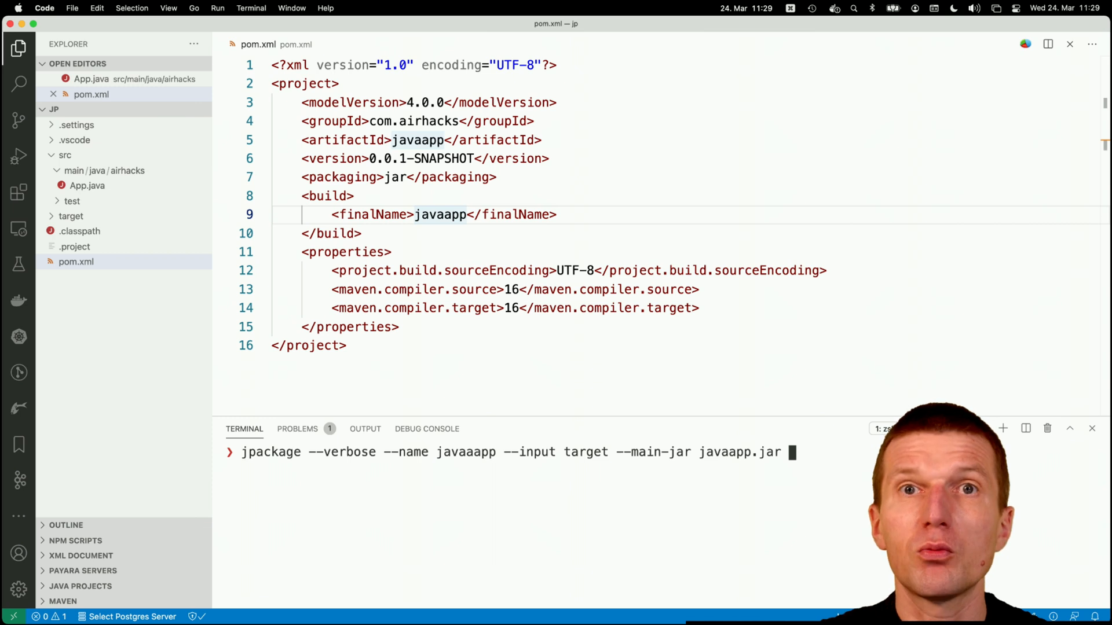
text(--)
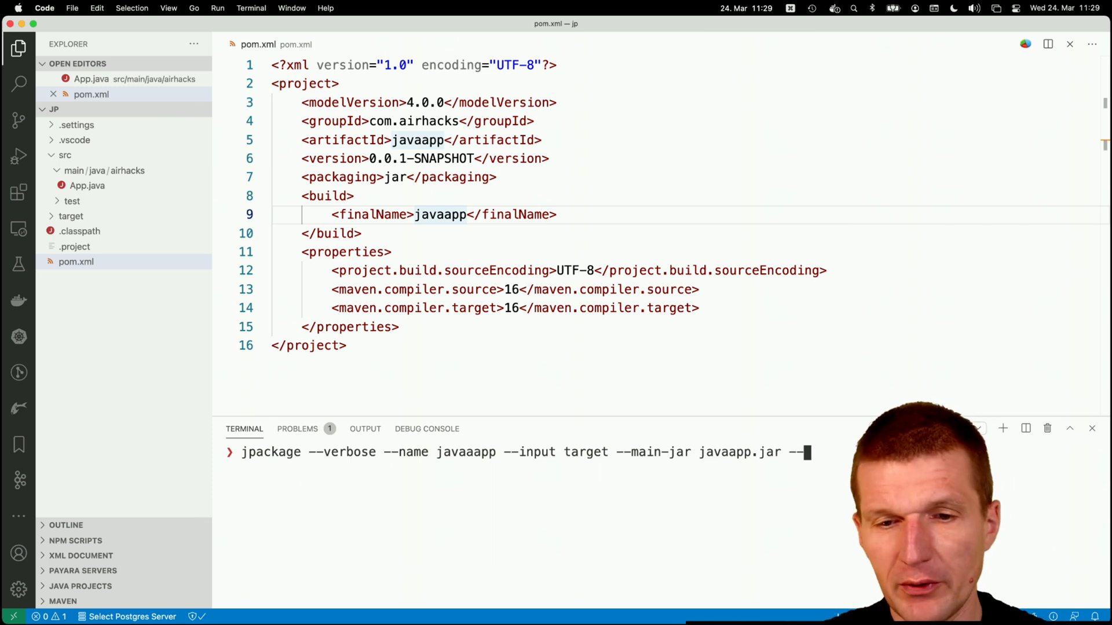
text(mani)
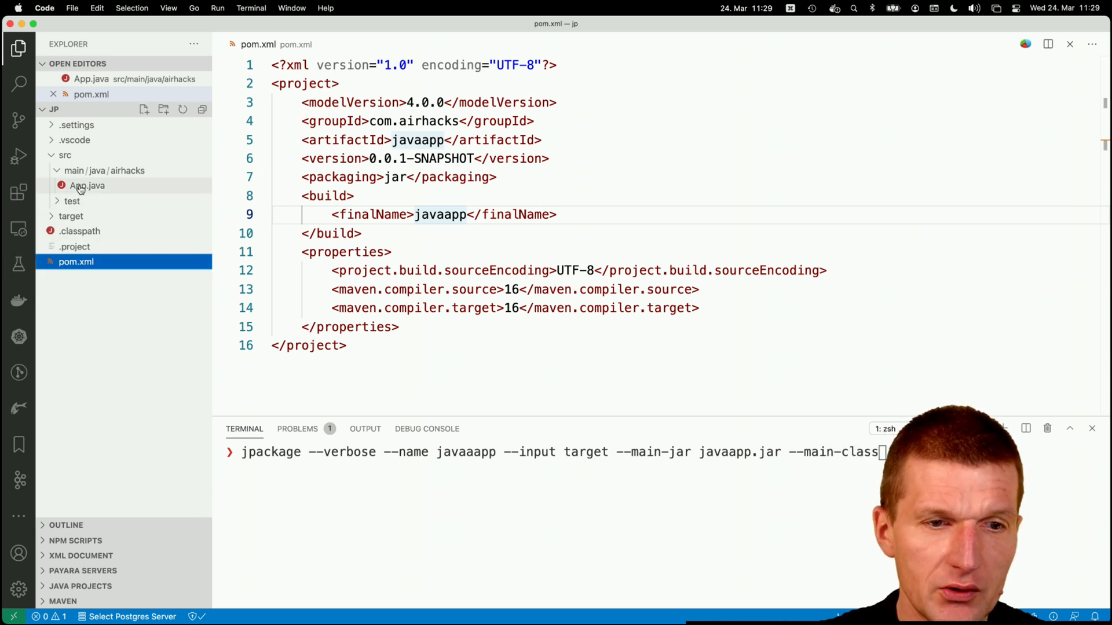
click(87, 185)
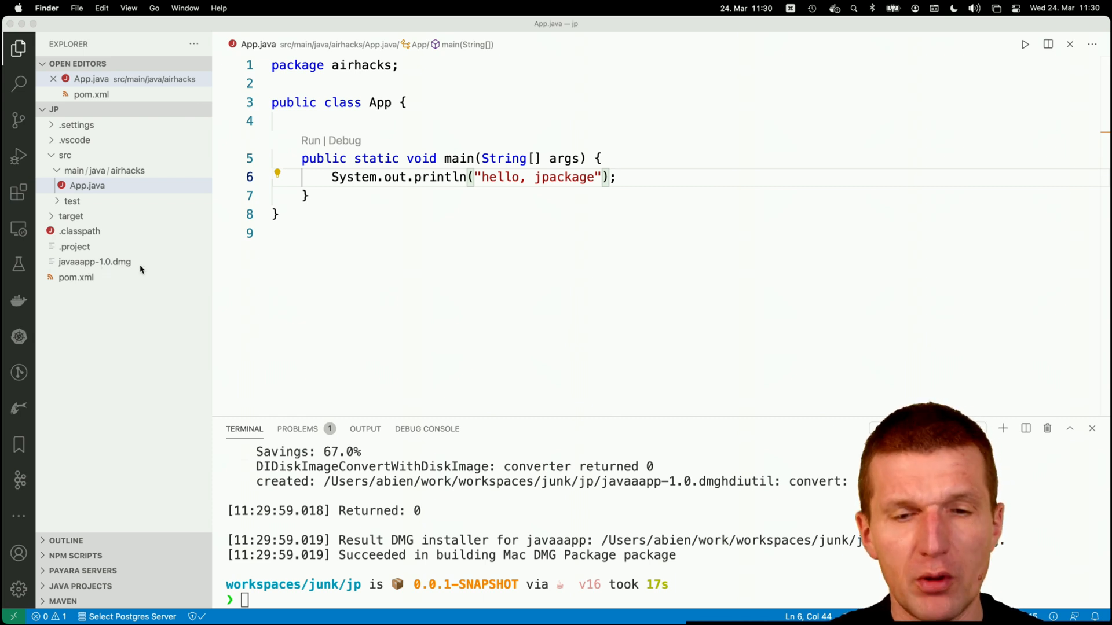
mouse_move(310, 518)
text(ls)
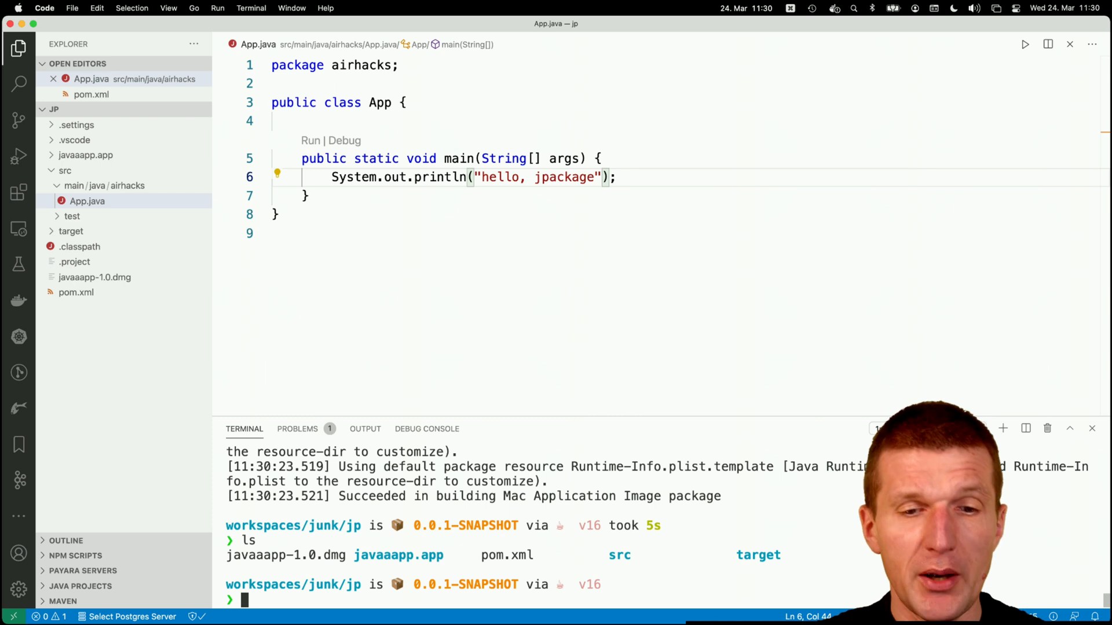
Enter javaaapp.app, list its Contents, and invoke the bundled ./Contents/MacOS/javaaapp launcher.
text(cd javaaapp.app/)
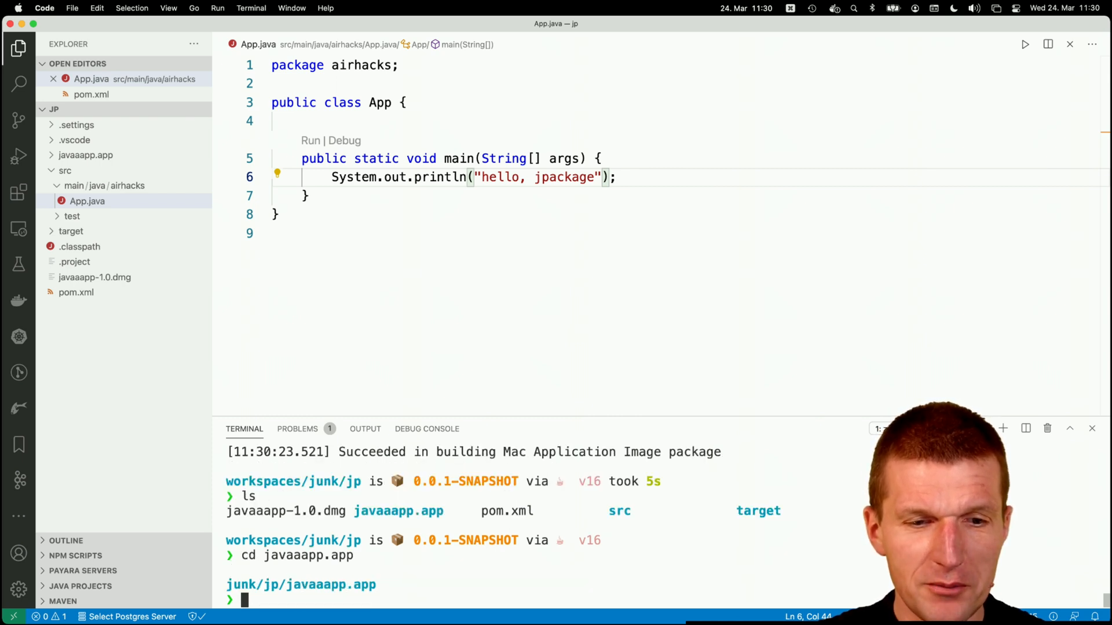
text(ls)
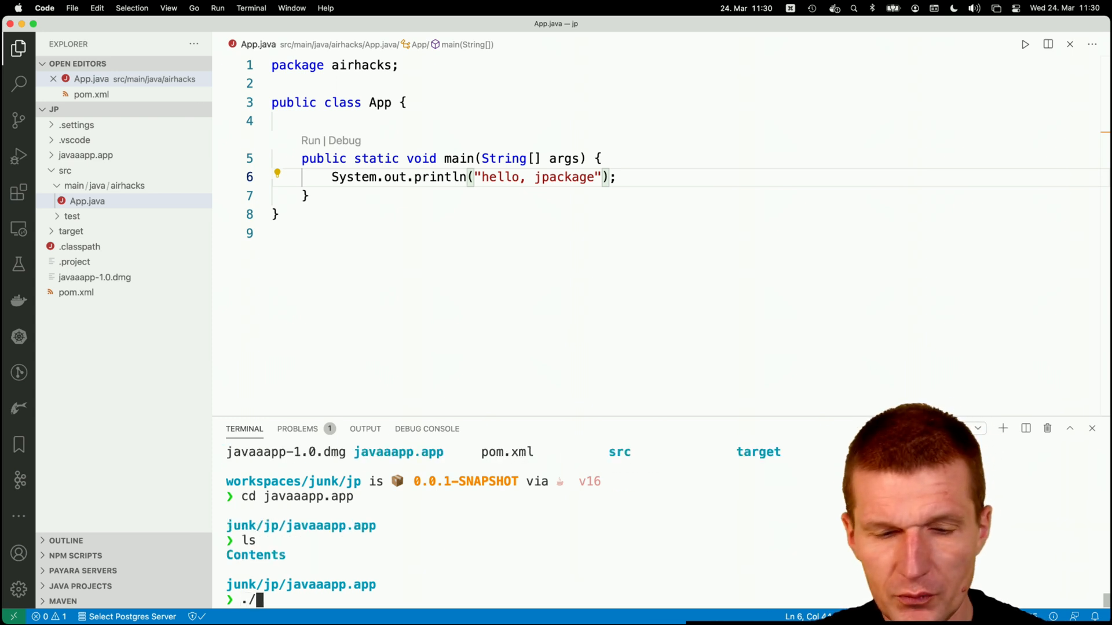
text(Contents/MacOS/)
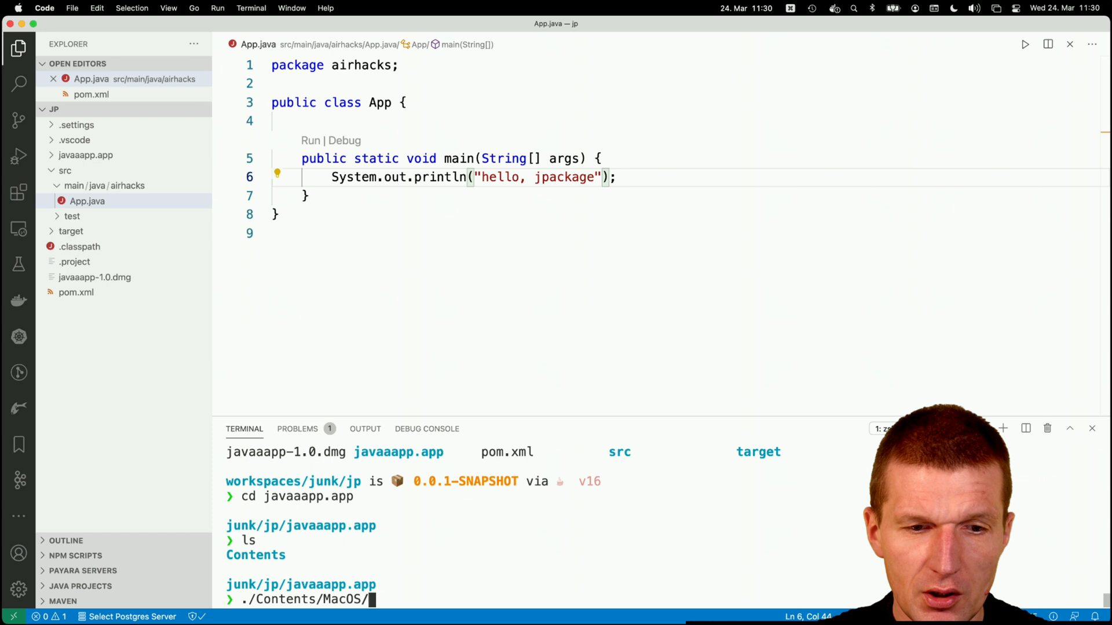
text(javaaapp)
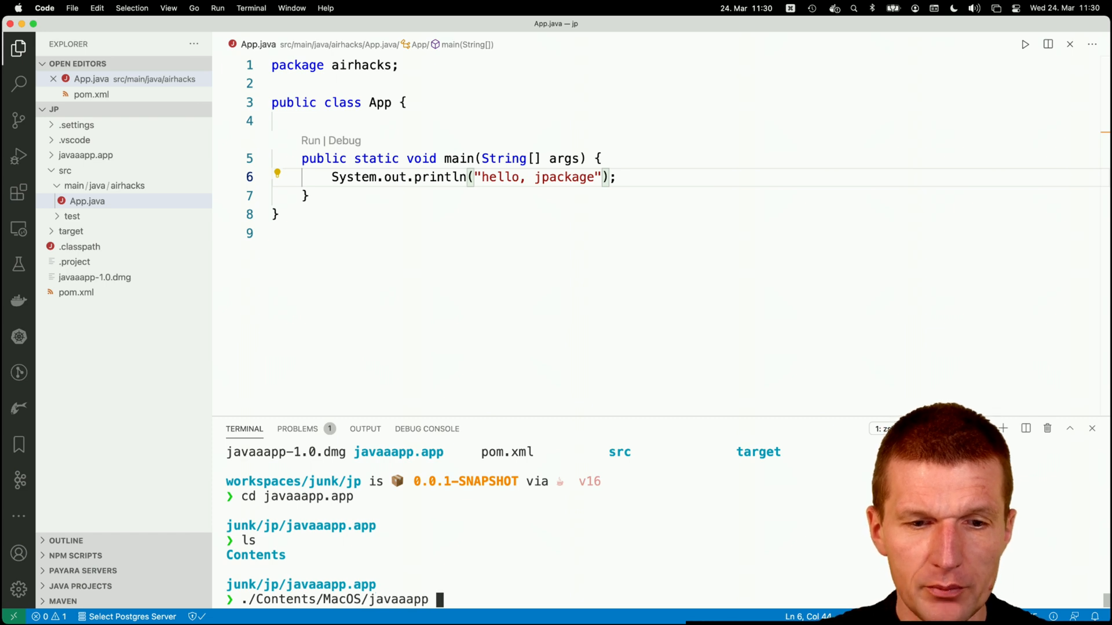